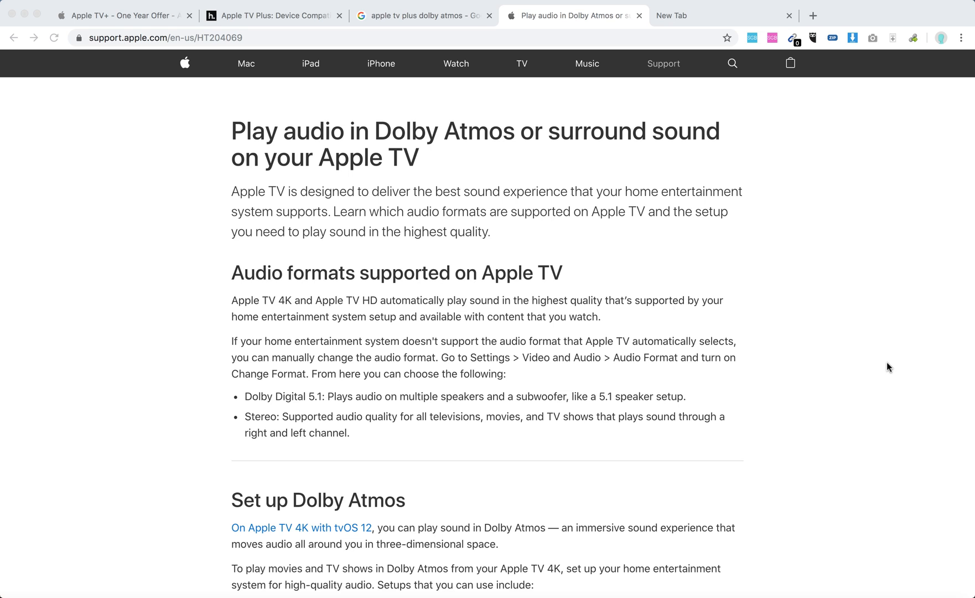
mouse_move(670, 386)
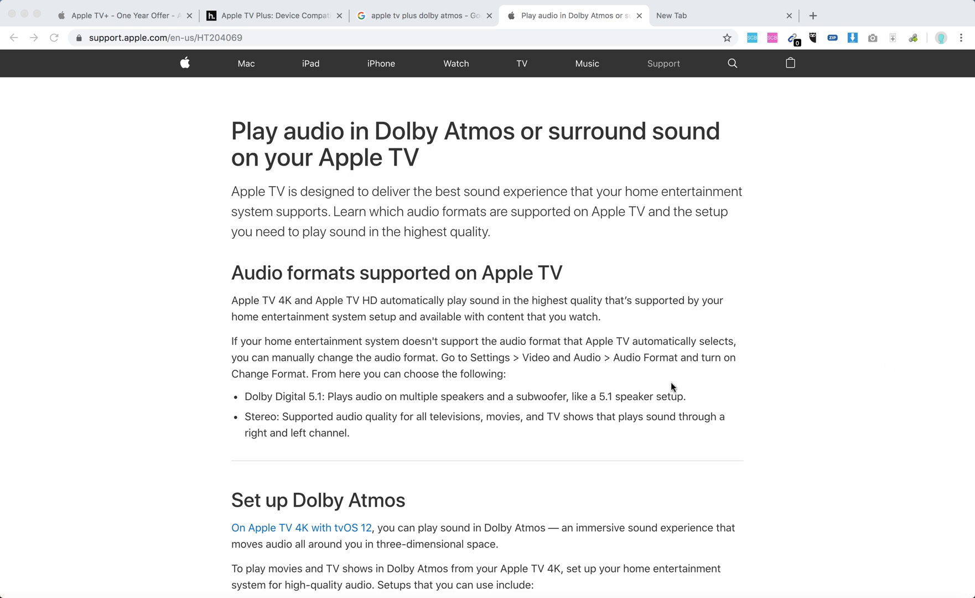
scroll("down", 3)
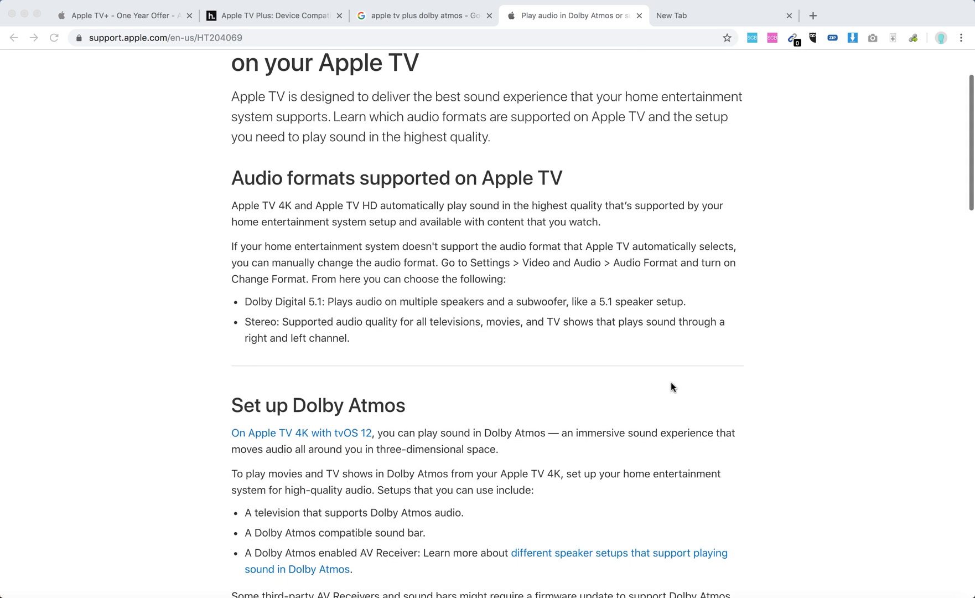
scroll("down", 3)
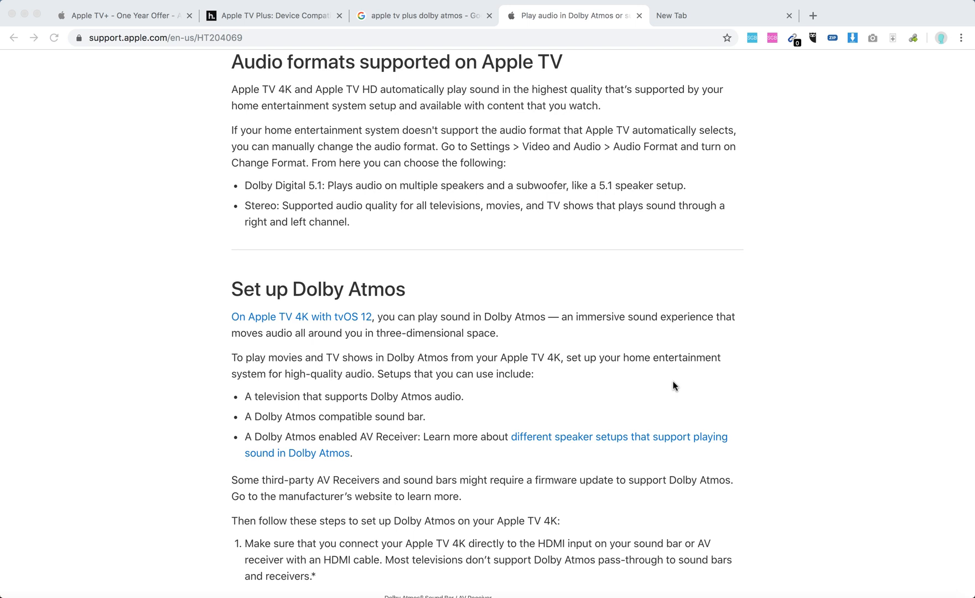
scroll("down", 3)
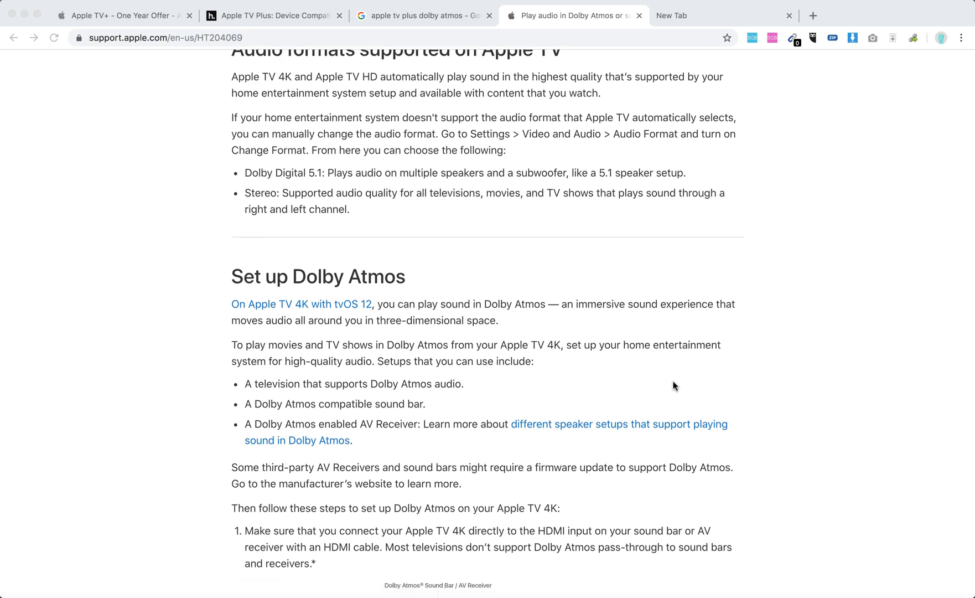
scroll("down", 3)
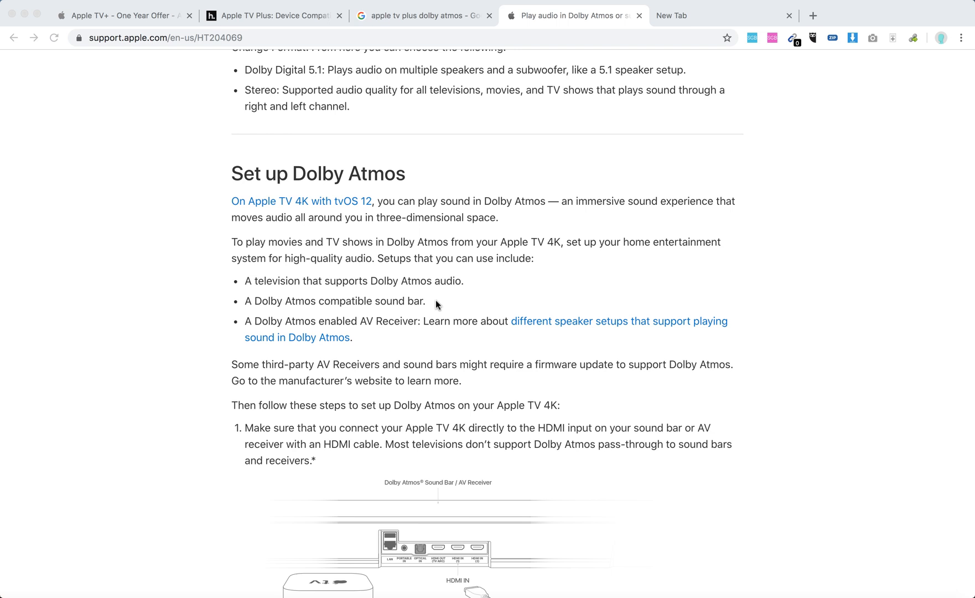
mouse_move(415, 290)
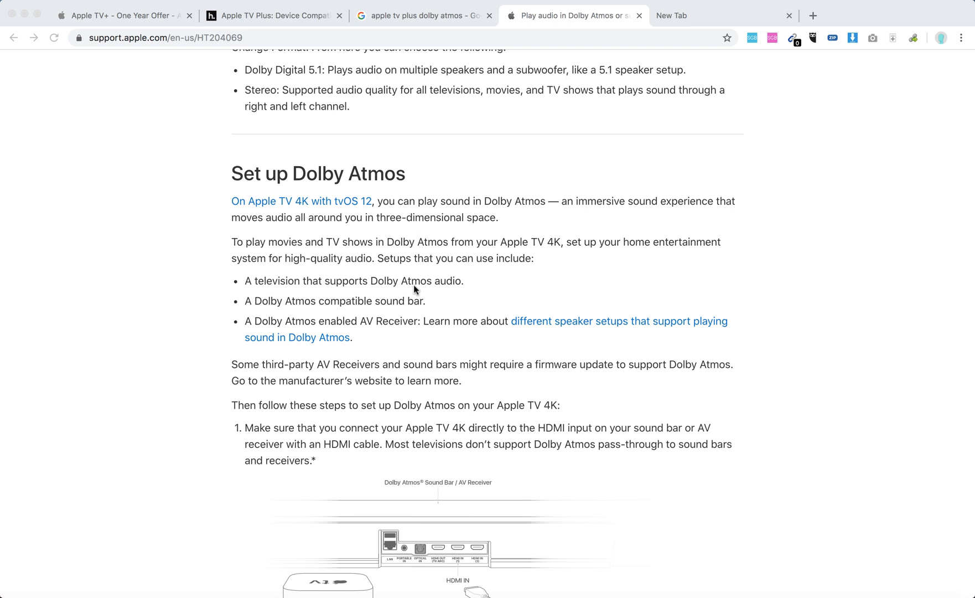
mouse_move(458, 284)
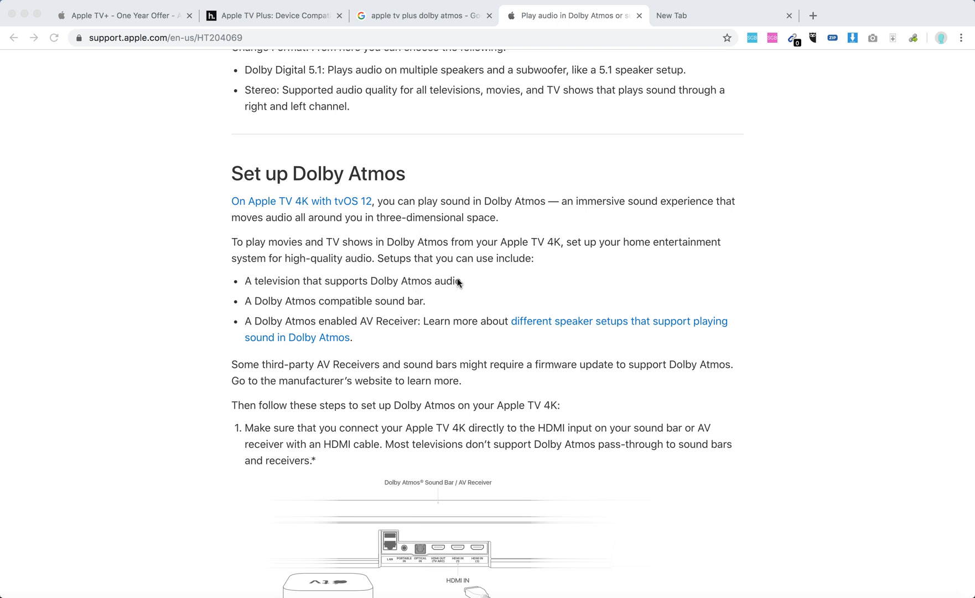
mouse_move(446, 289)
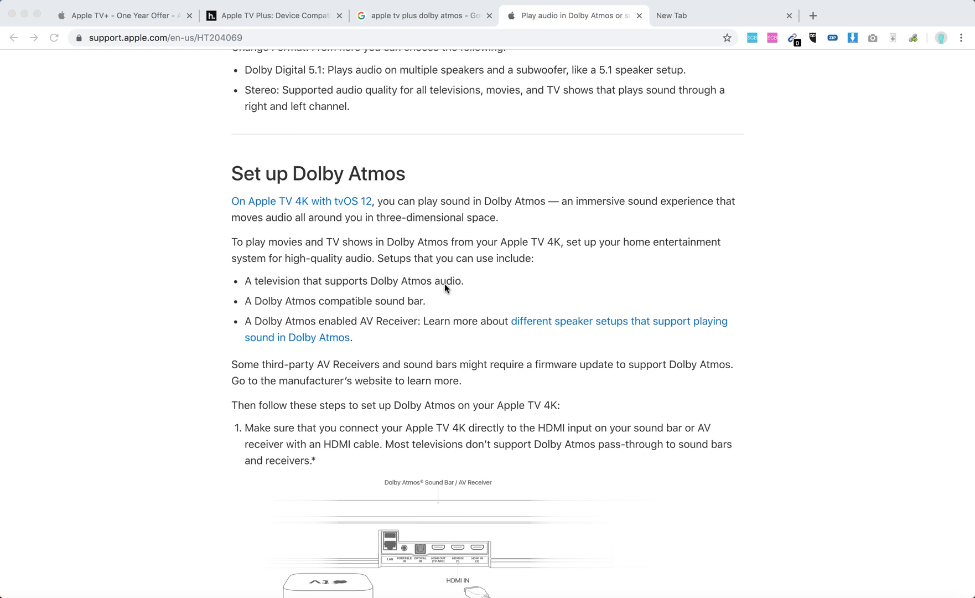
scroll("down", 3)
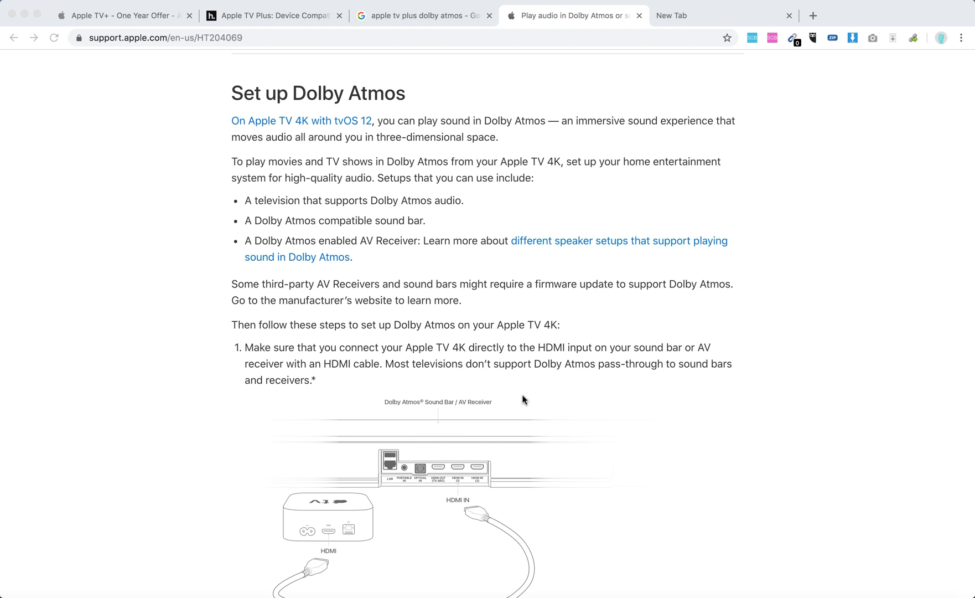
scroll("down", 3)
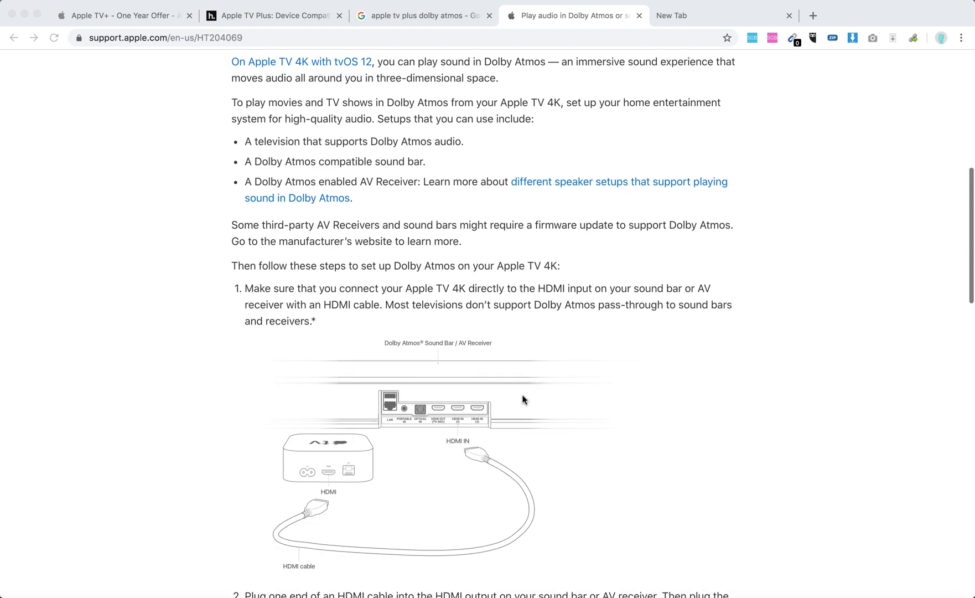
scroll("down", 3)
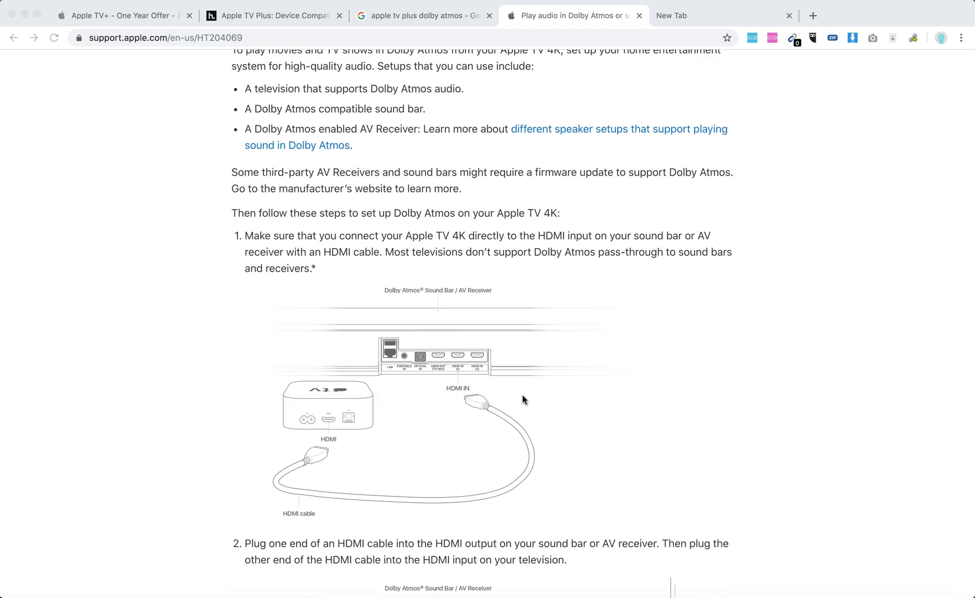
mouse_move(501, 264)
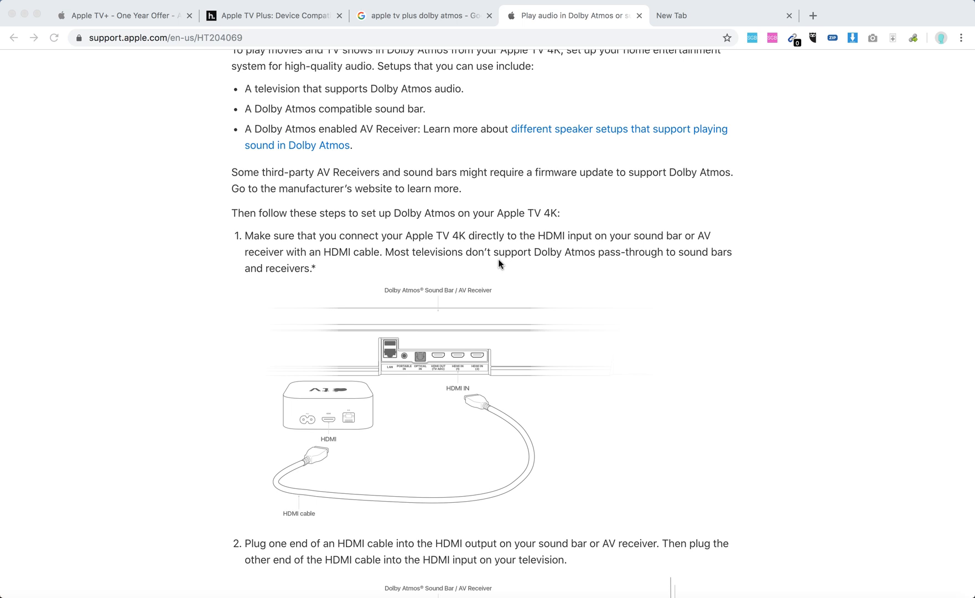
mouse_move(581, 249)
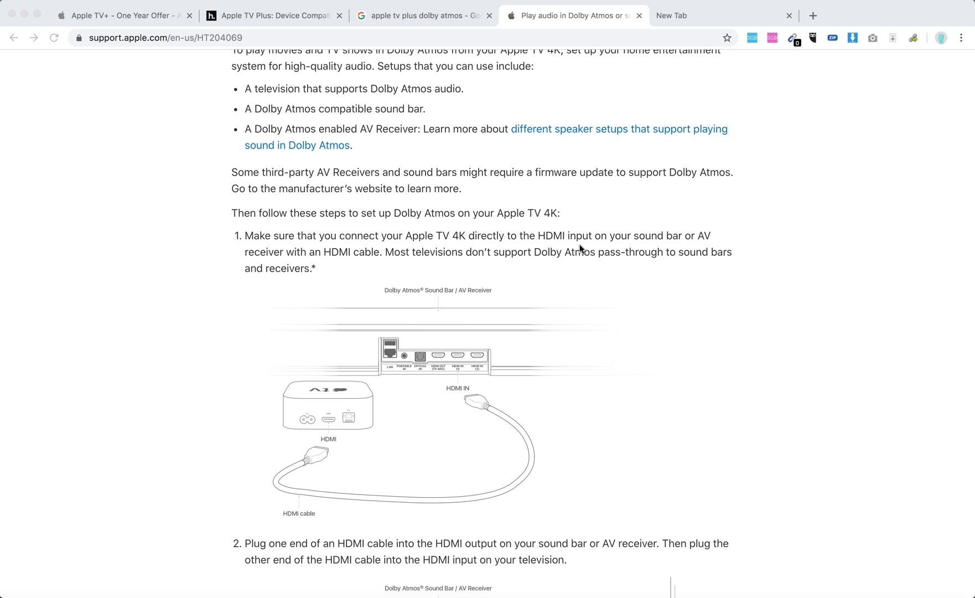
mouse_move(359, 431)
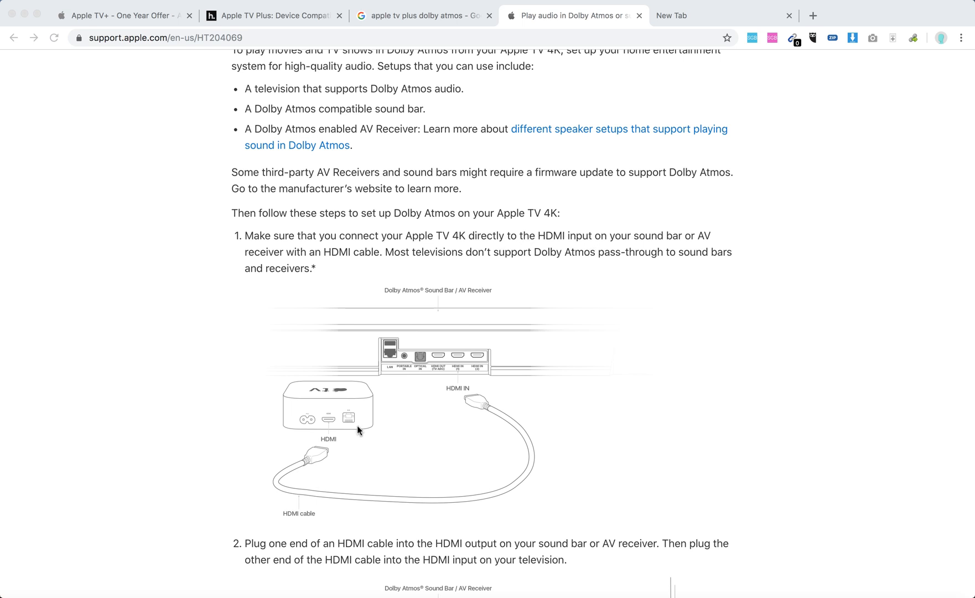
mouse_move(284, 515)
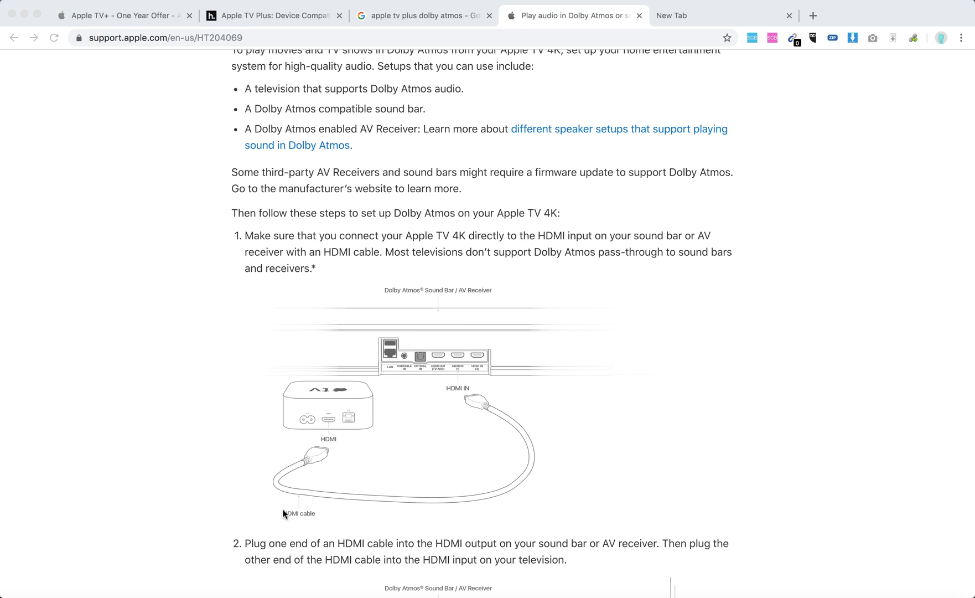
mouse_move(293, 498)
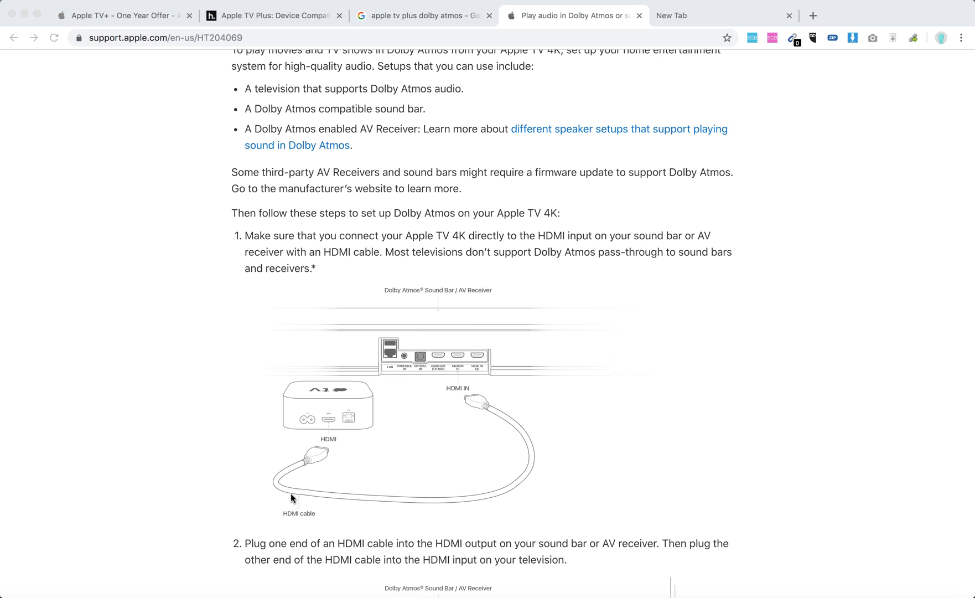
mouse_move(352, 515)
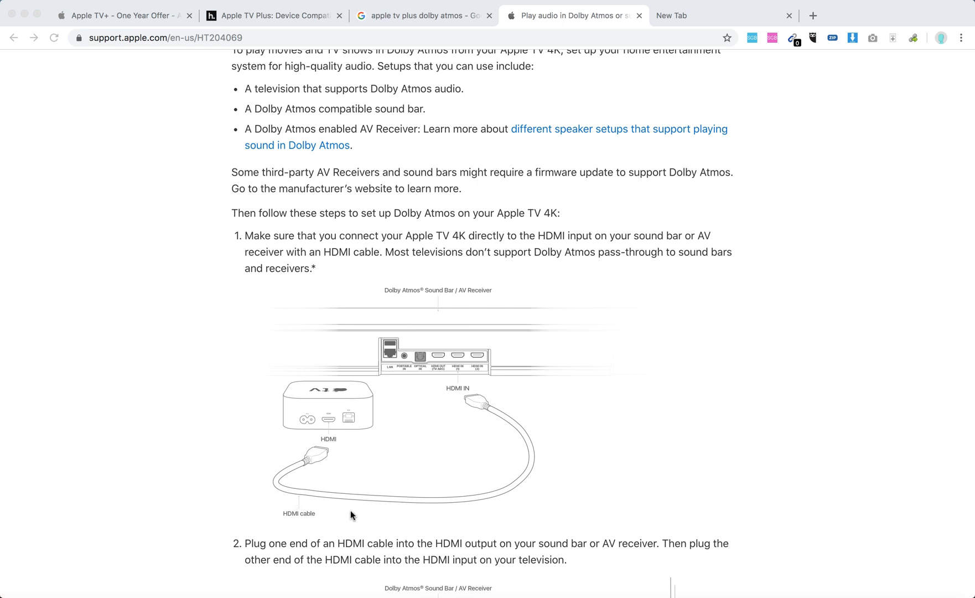
mouse_move(480, 400)
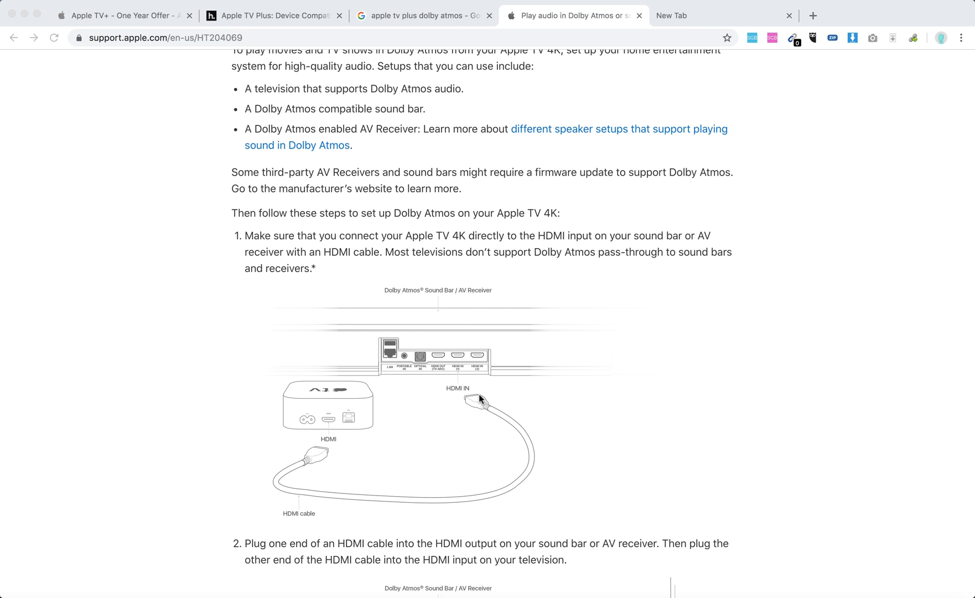
scroll("down", 3)
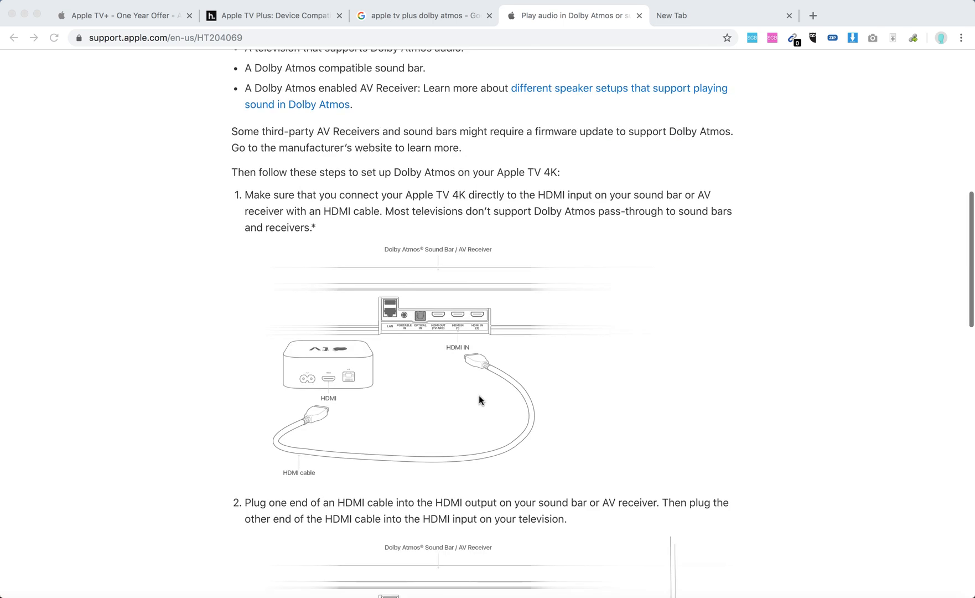
scroll("down", 3)
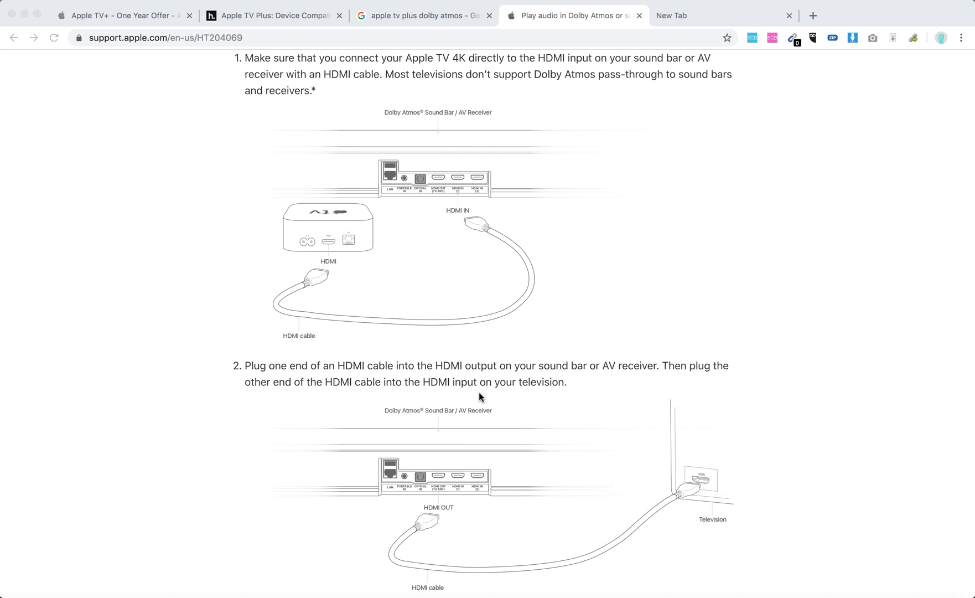
mouse_move(476, 387)
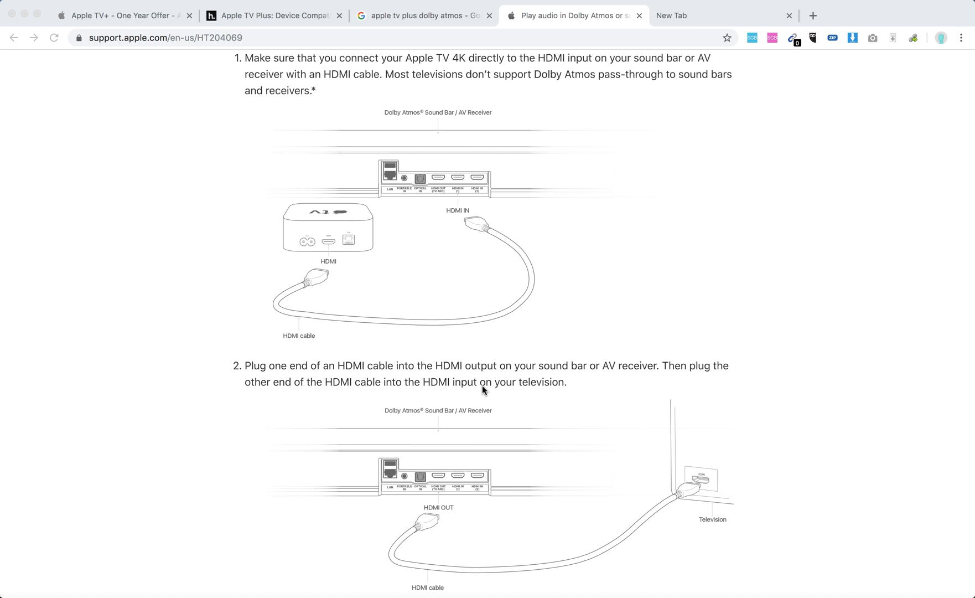
mouse_move(619, 378)
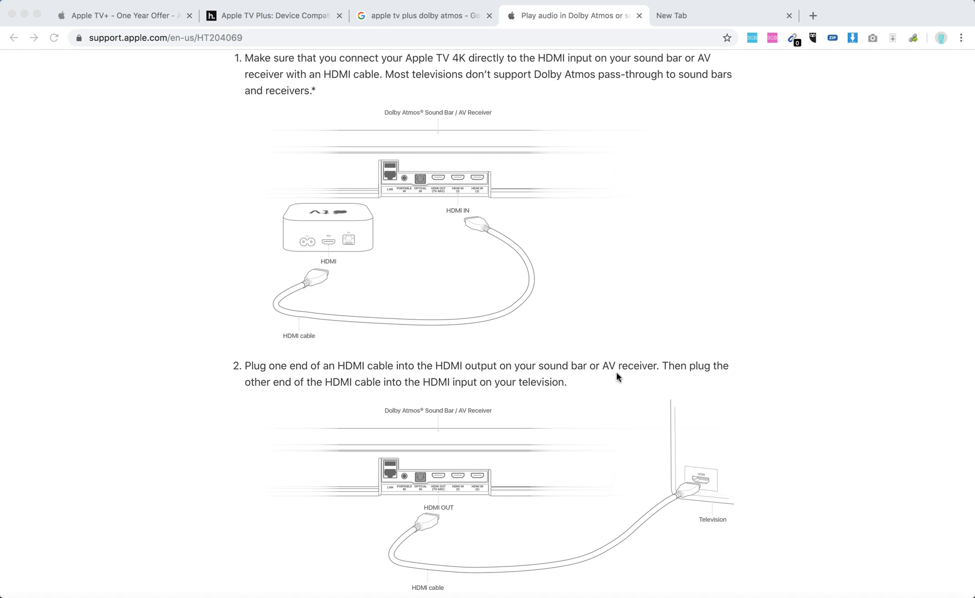
scroll("down", 3)
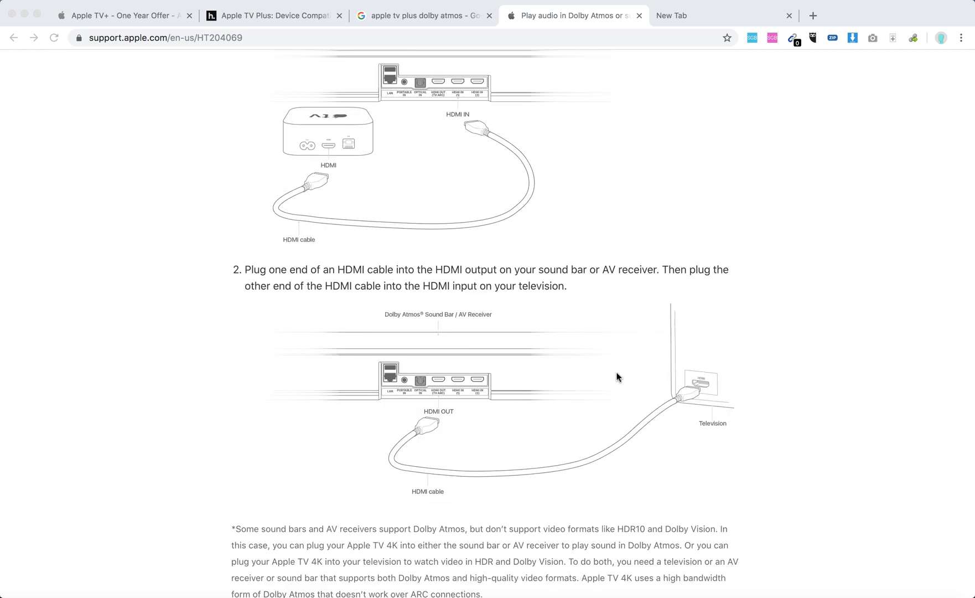
scroll("down", 3)
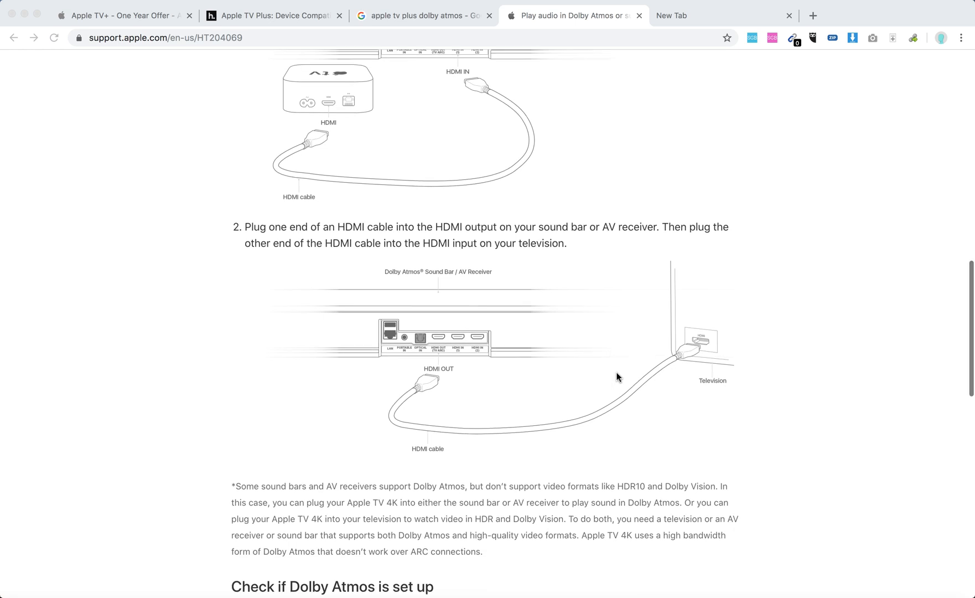
scroll("down", 3)
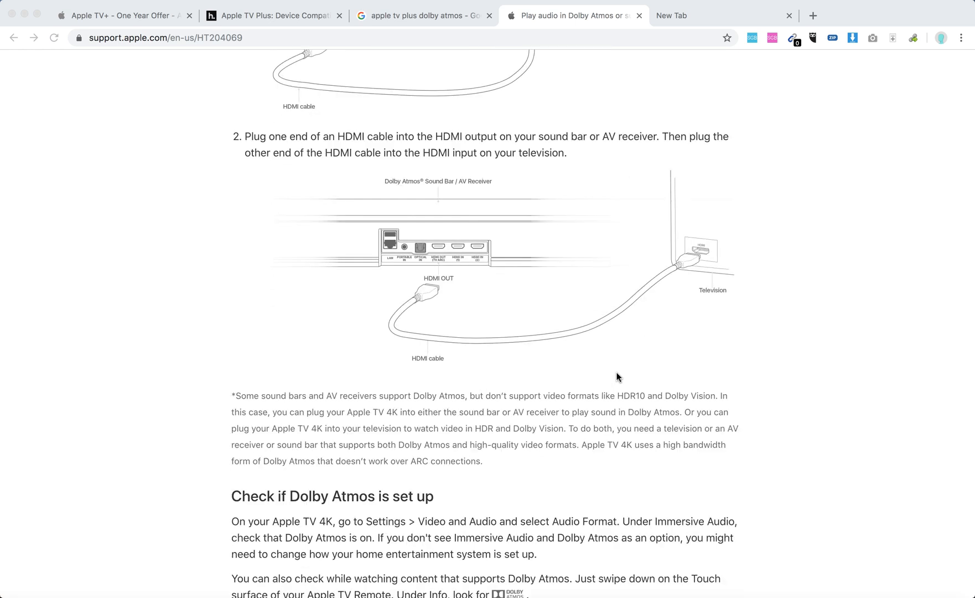
scroll("down", 3)
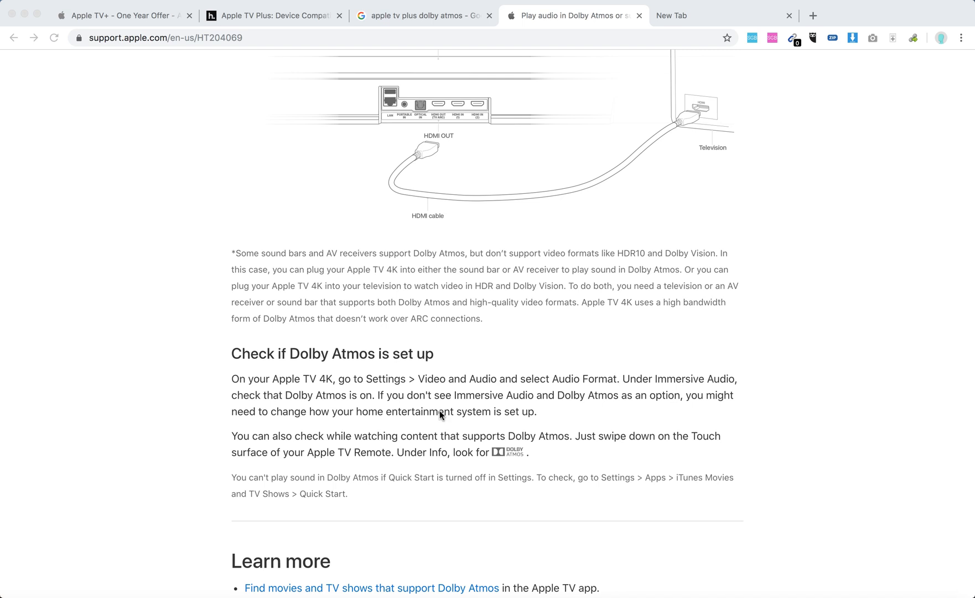
mouse_move(397, 388)
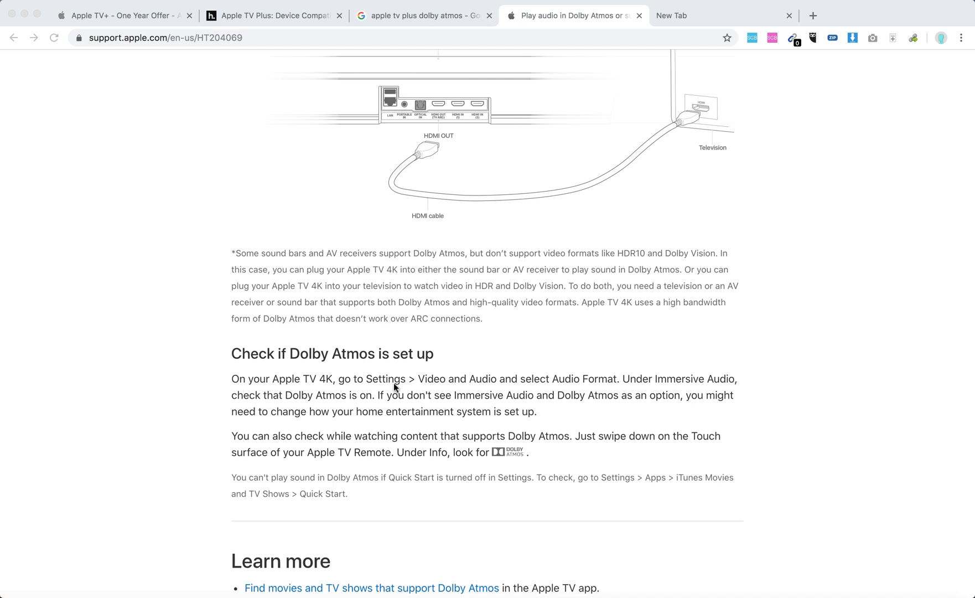
mouse_move(401, 388)
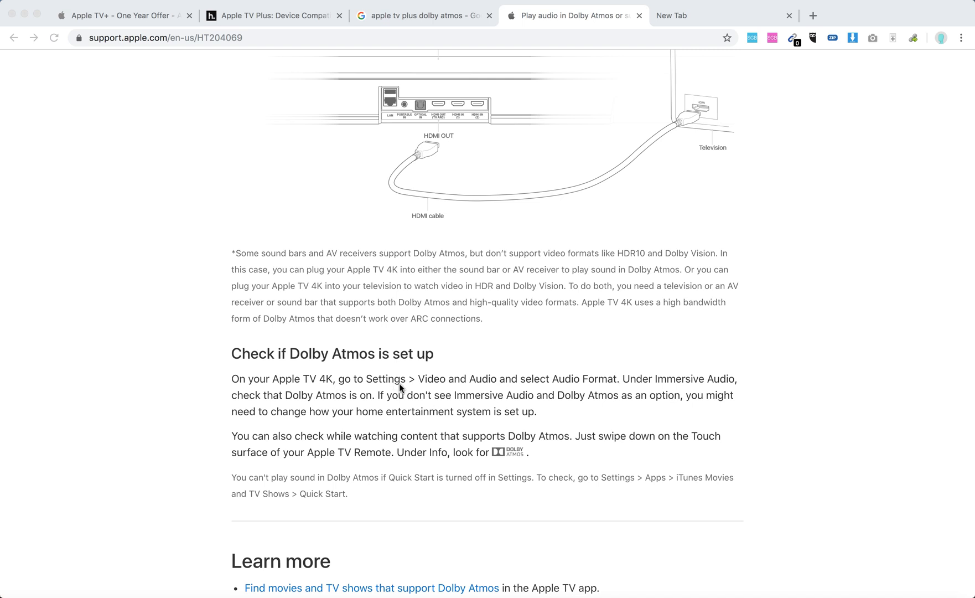
mouse_move(740, 378)
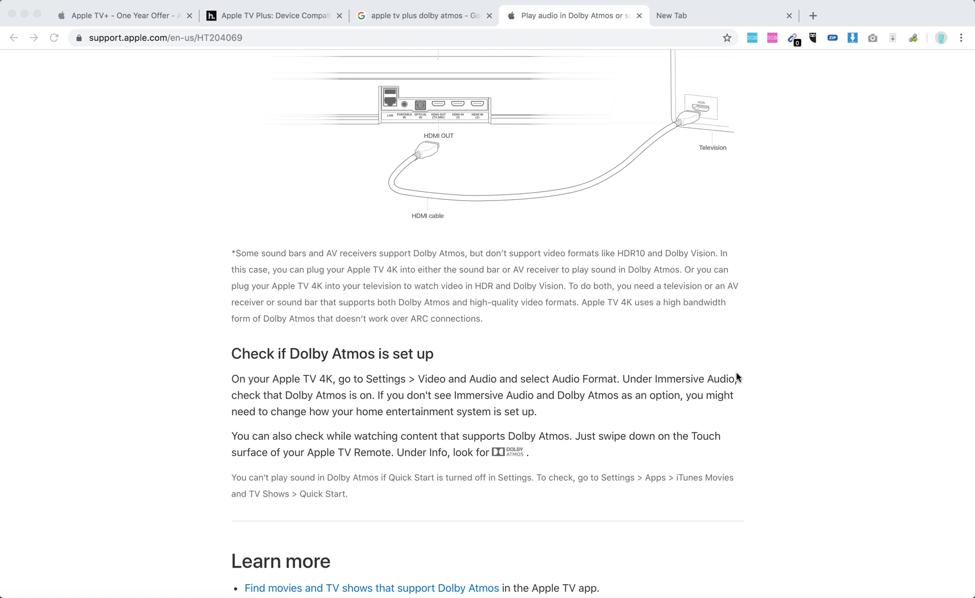
mouse_move(739, 396)
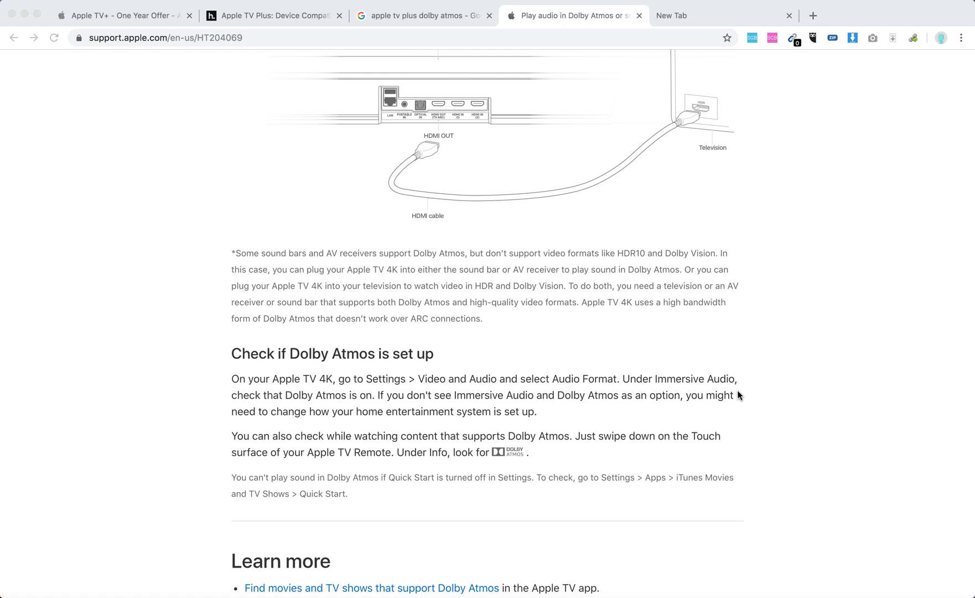
mouse_move(543, 412)
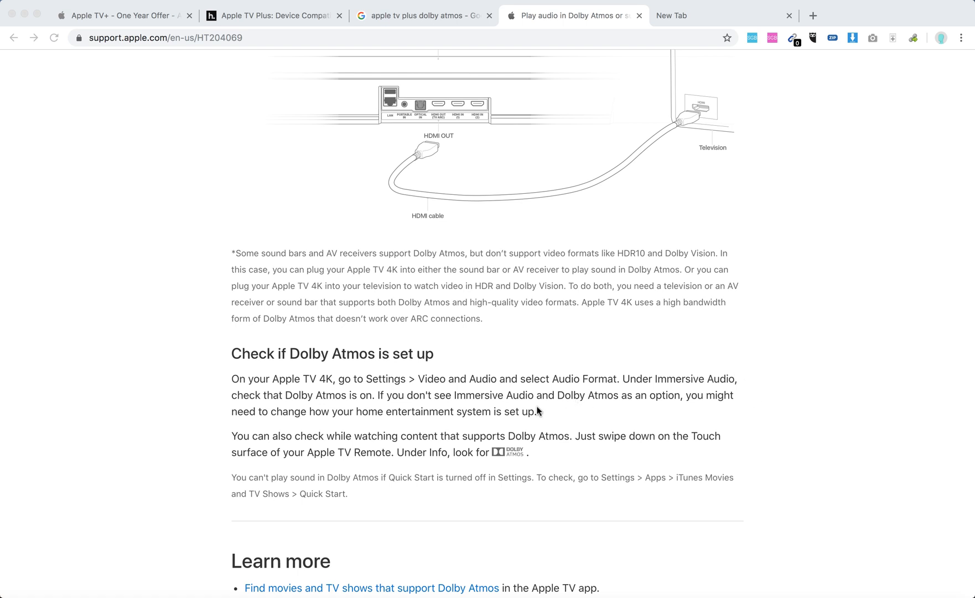
mouse_move(549, 419)
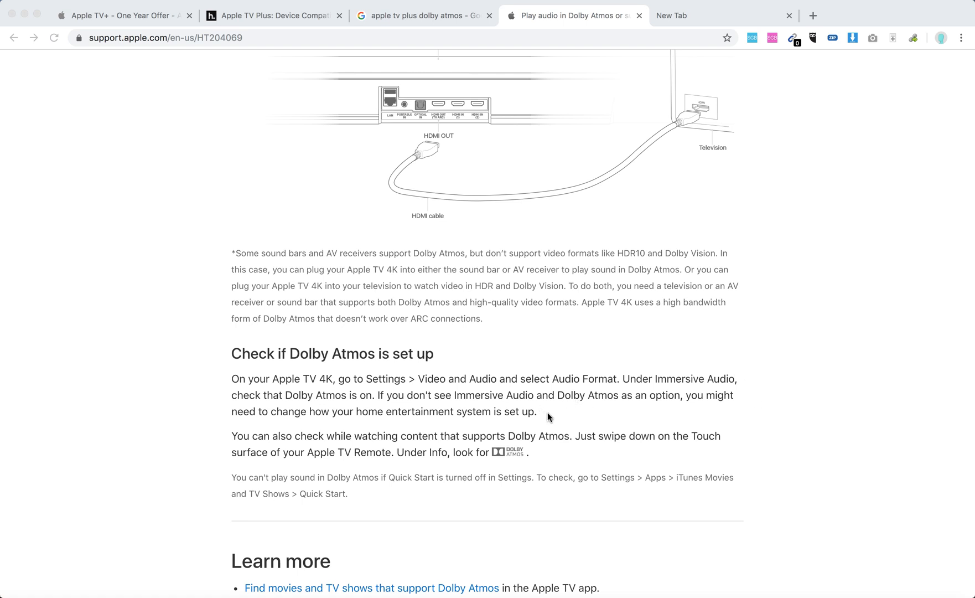
mouse_move(558, 413)
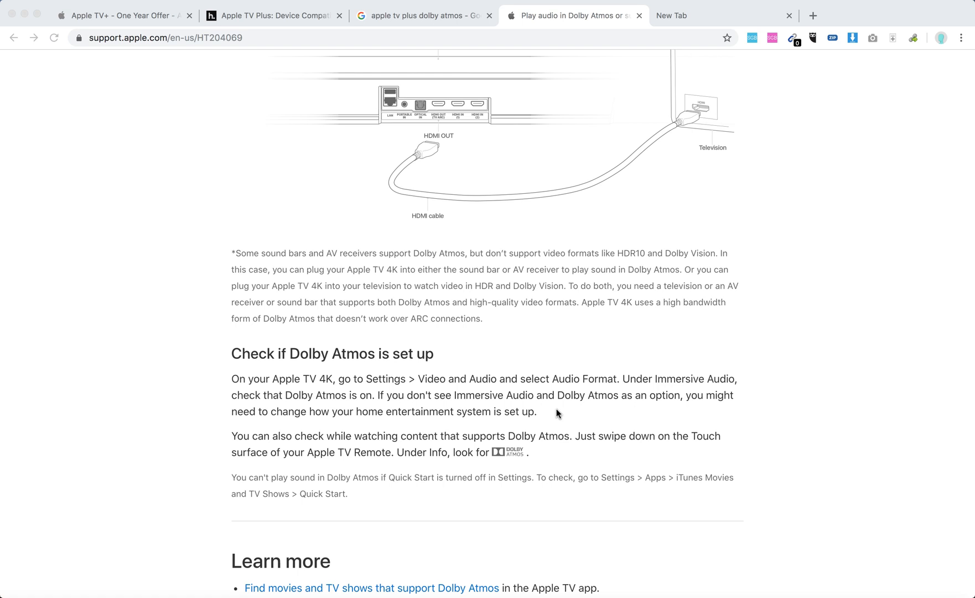
mouse_move(627, 411)
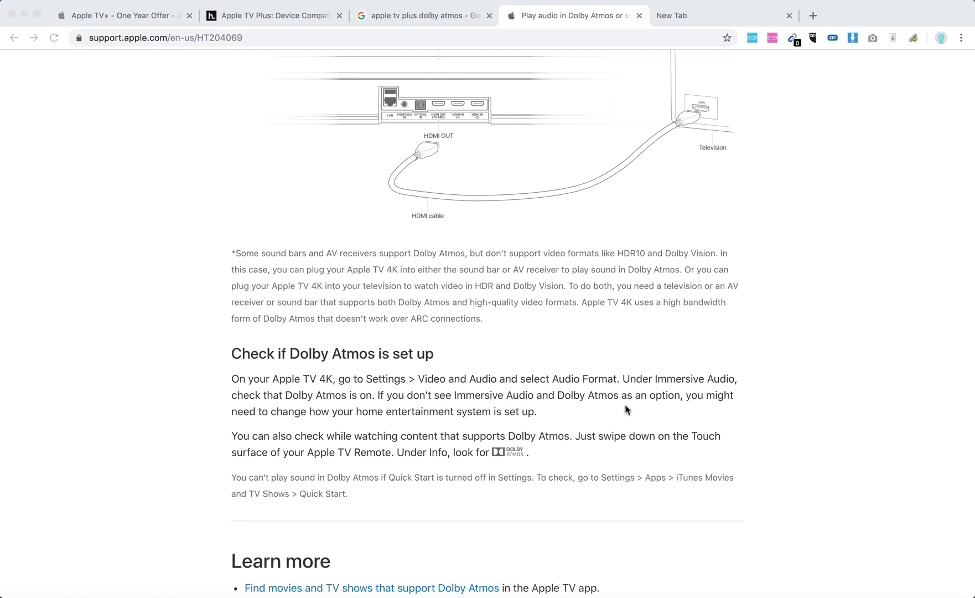
mouse_move(635, 409)
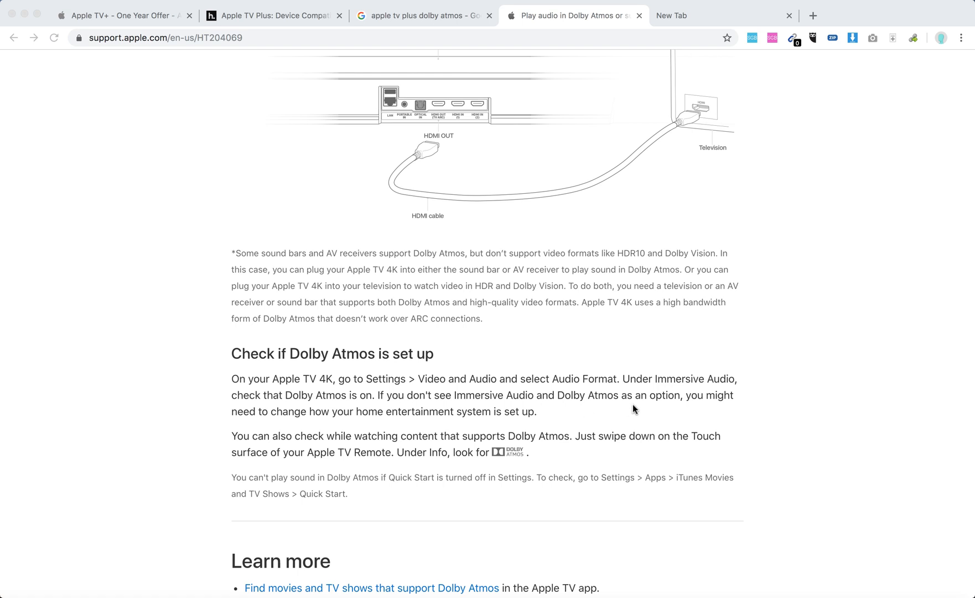
scroll("down", 3)
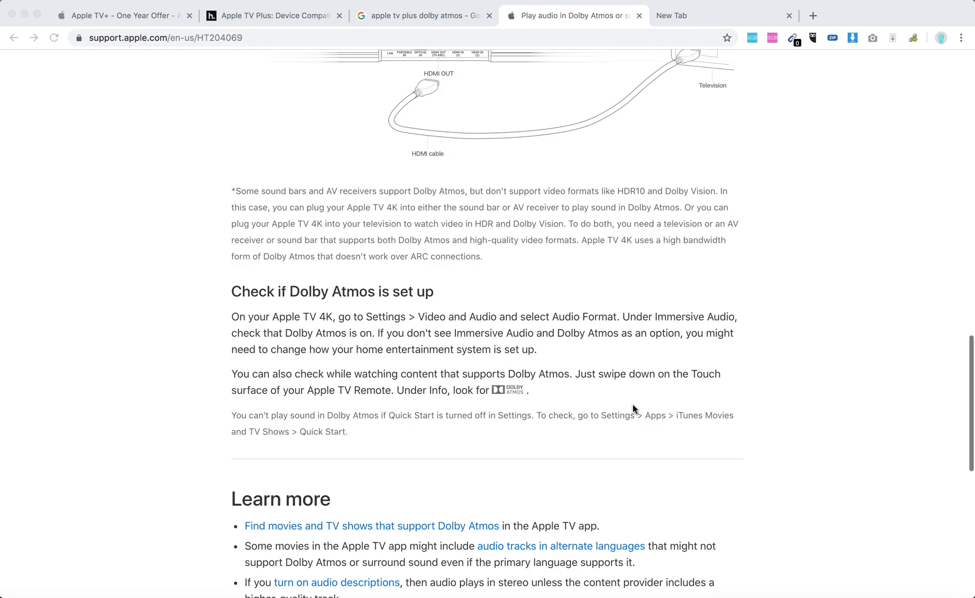
scroll("down", 3)
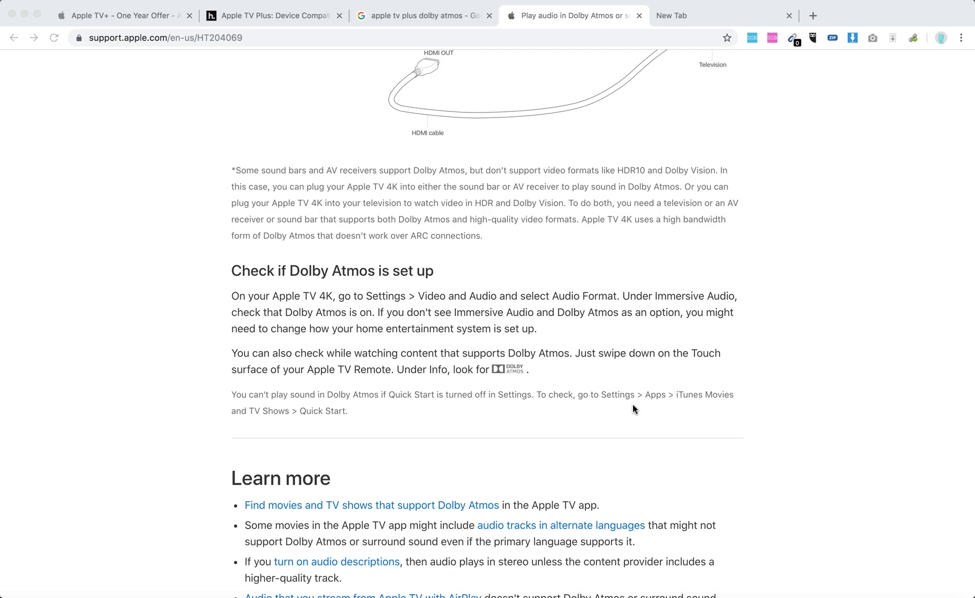
mouse_move(595, 345)
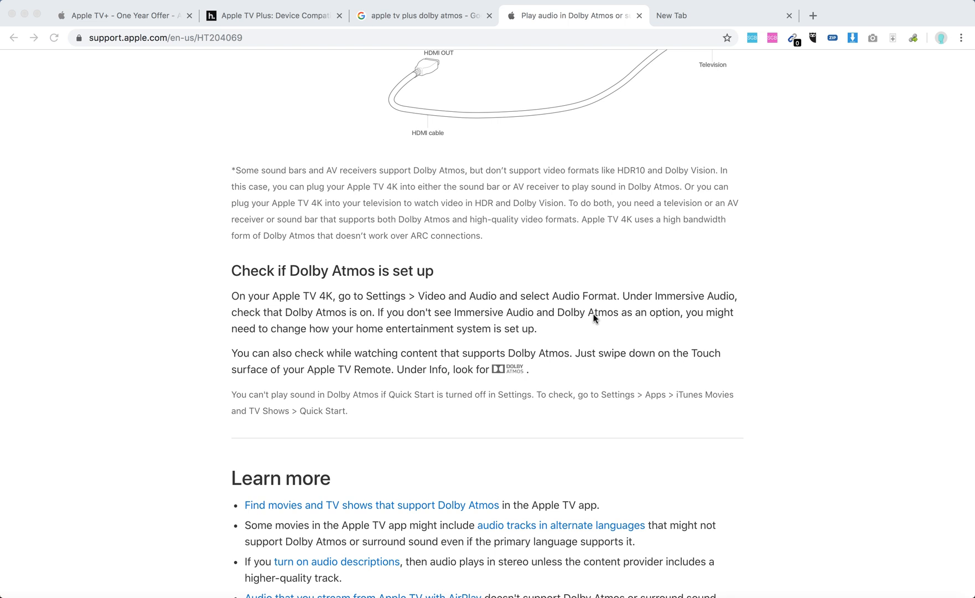
mouse_move(530, 364)
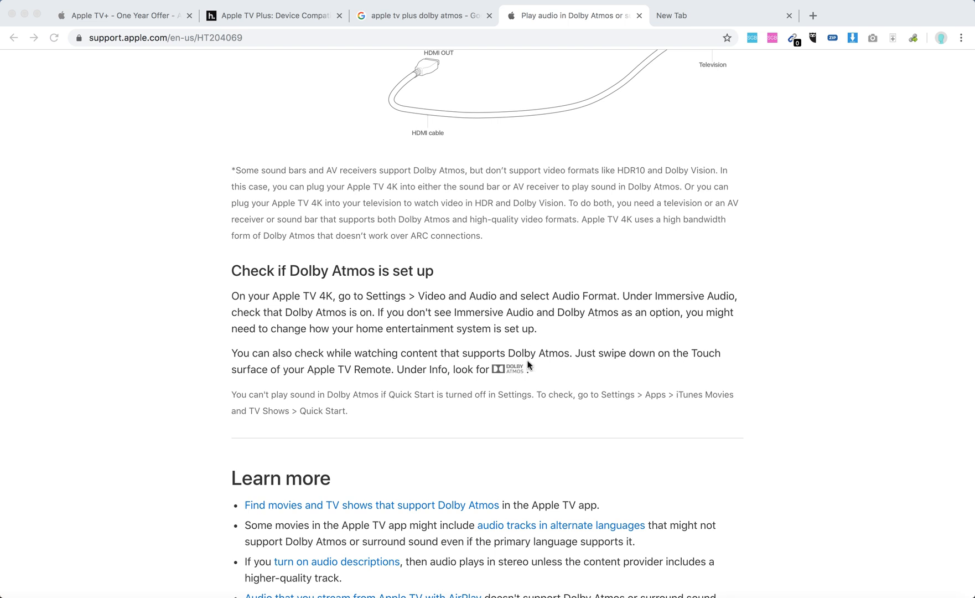
scroll("down", 3)
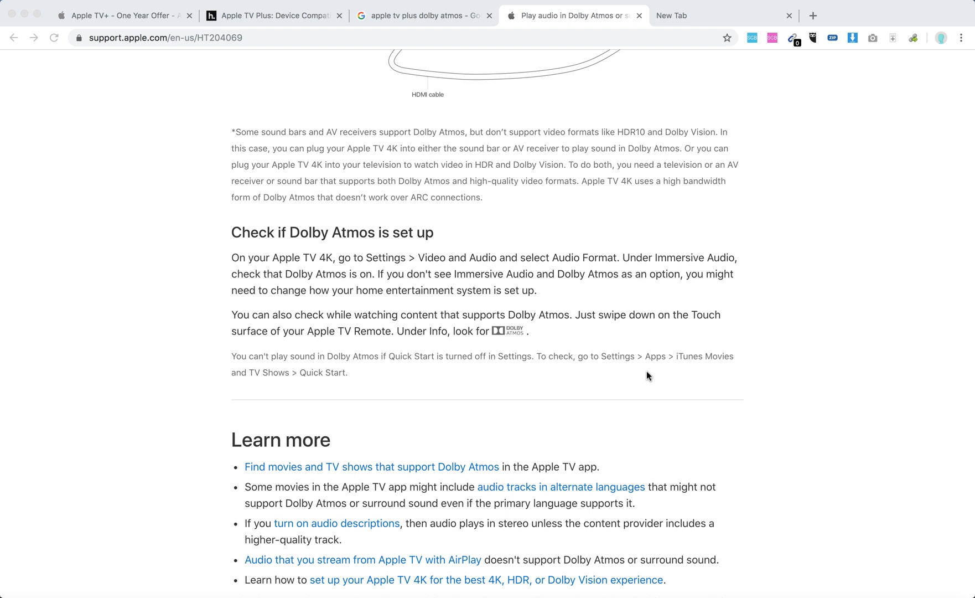
scroll("down", 3)
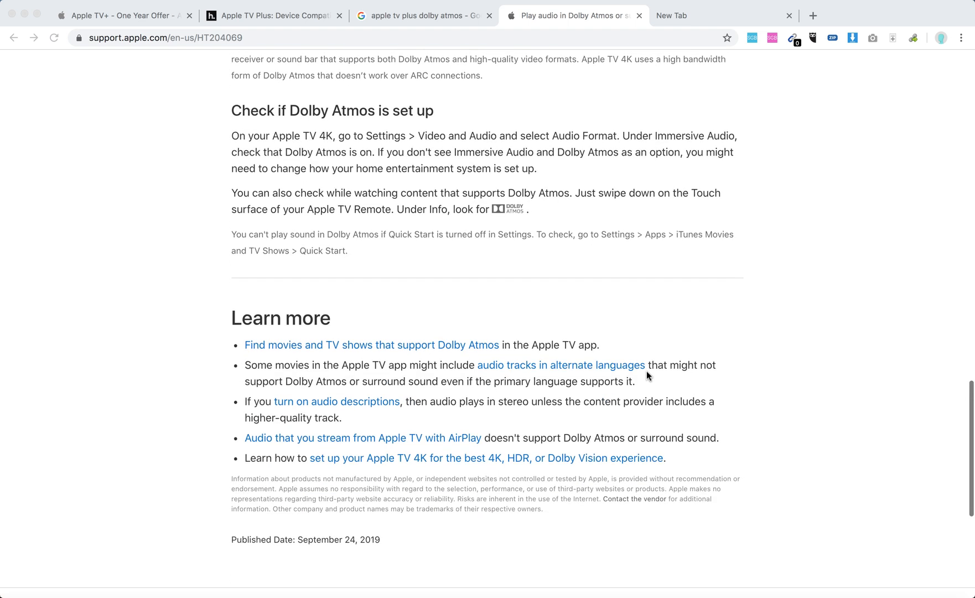